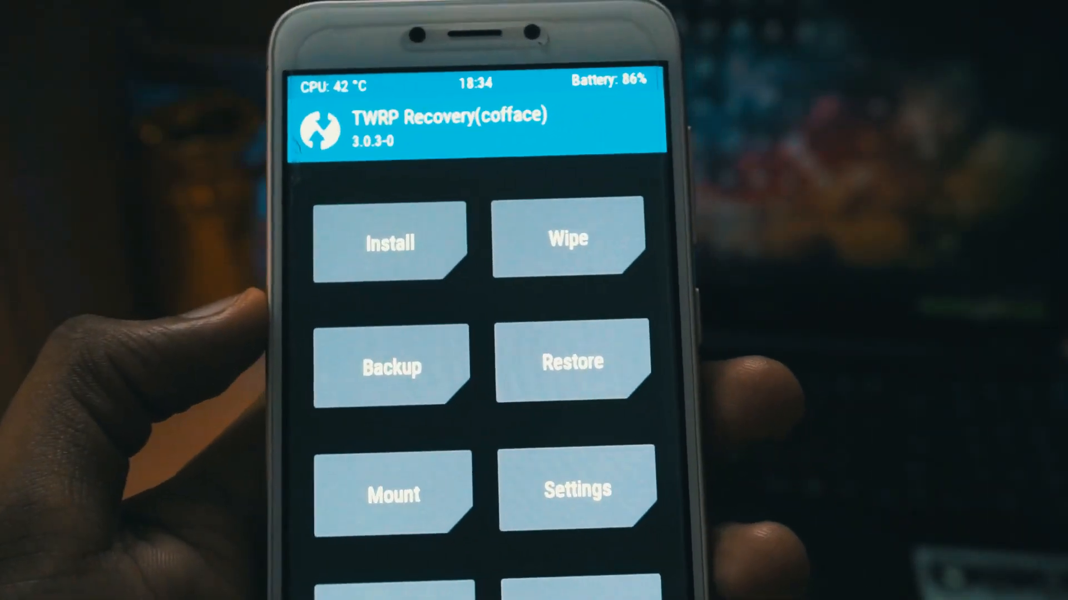
- Open the Wipe options from the TWRP home screen
click(568, 238)
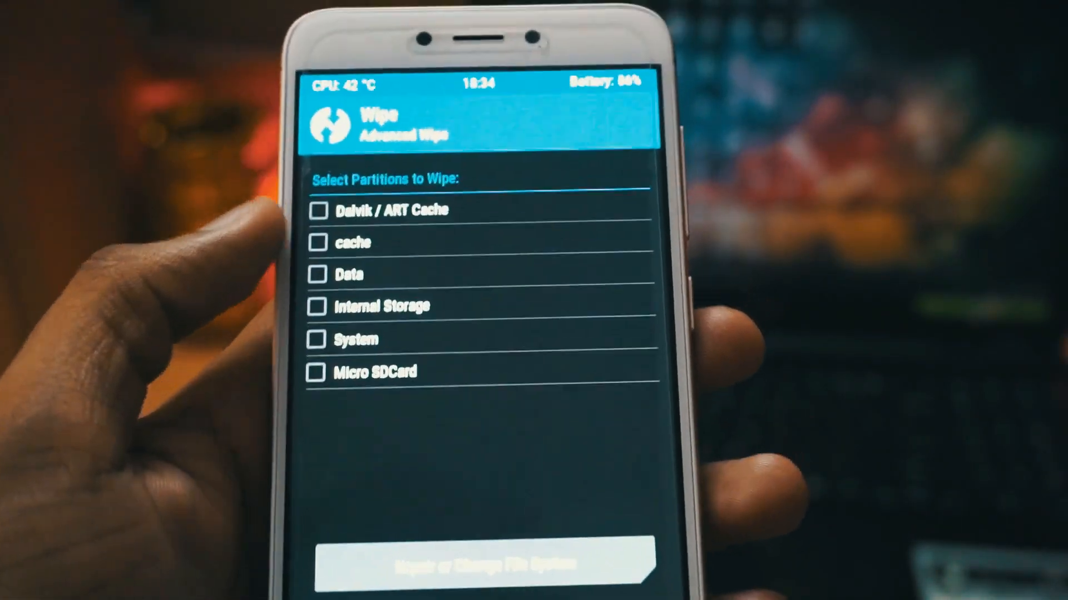
- Tick Dalvik / ART Cache, cache and Data in the Select Partitions to Wipe list
click(316, 210)
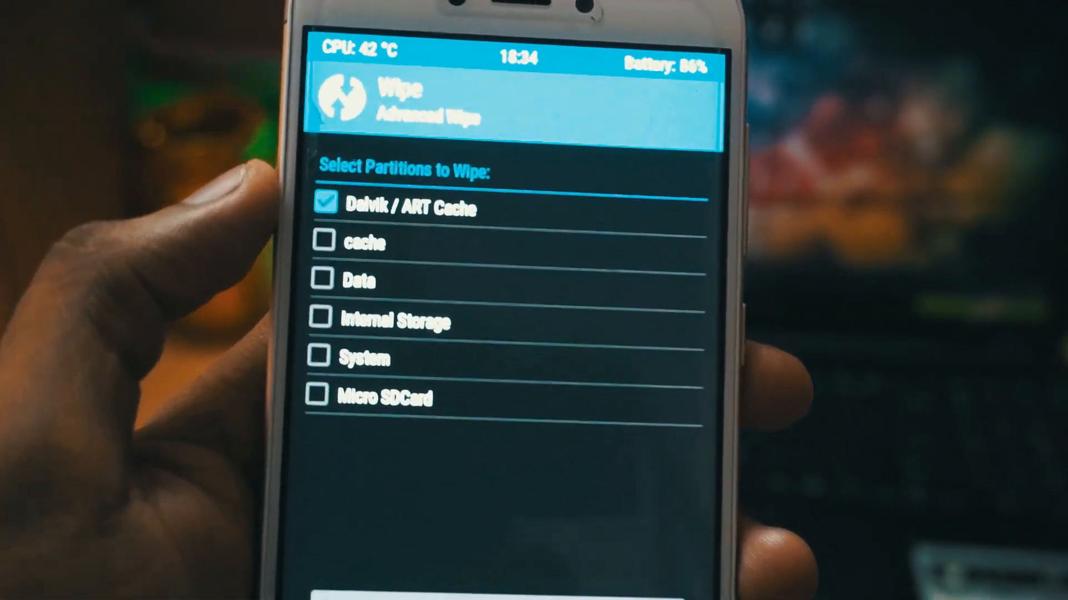
click(349, 243)
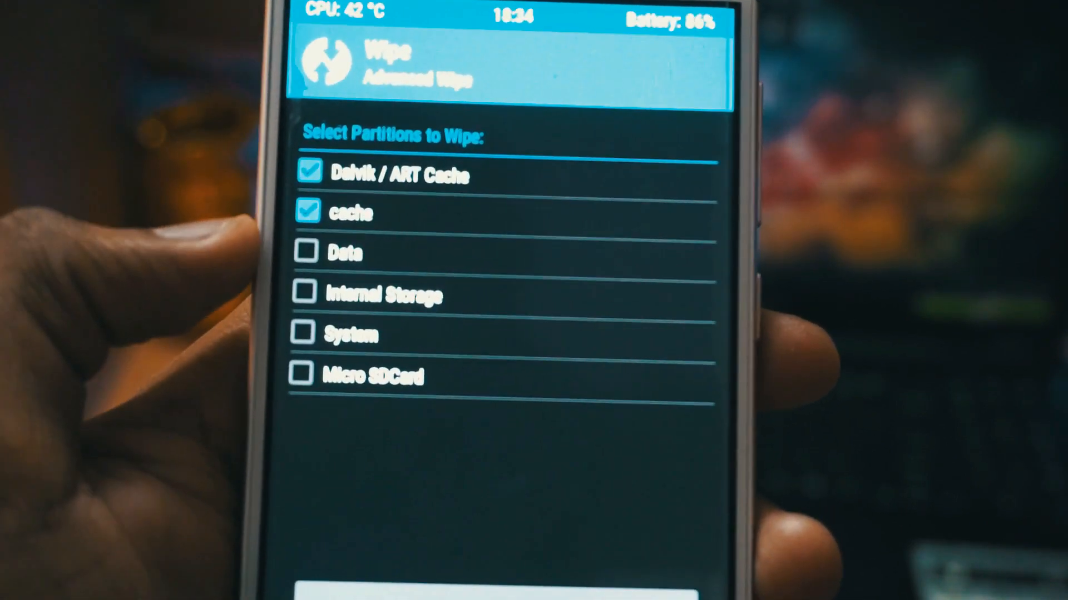
click(305, 252)
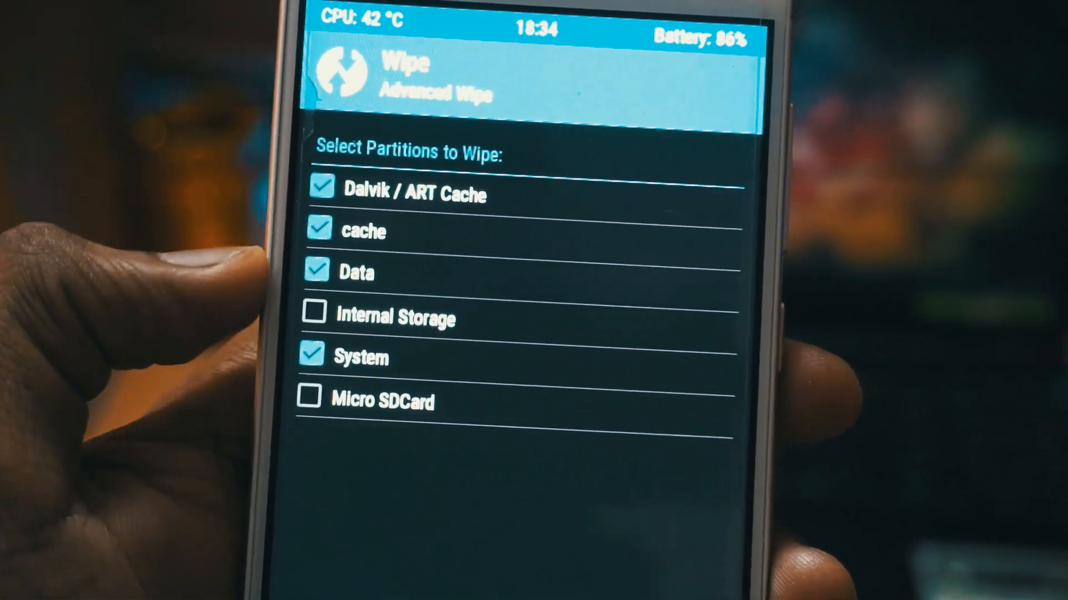
scroll(down, 3)
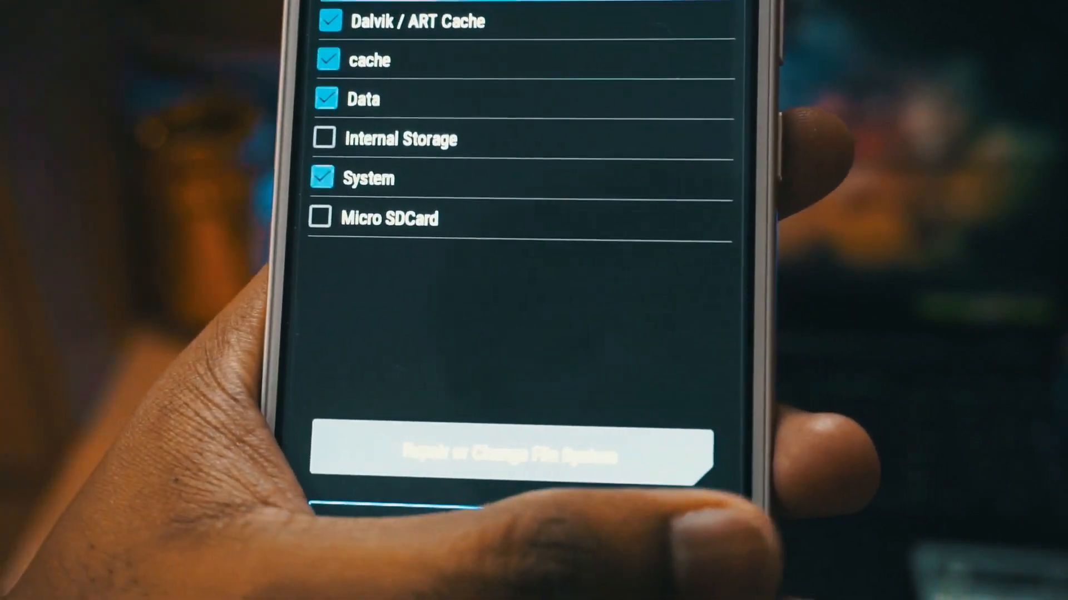